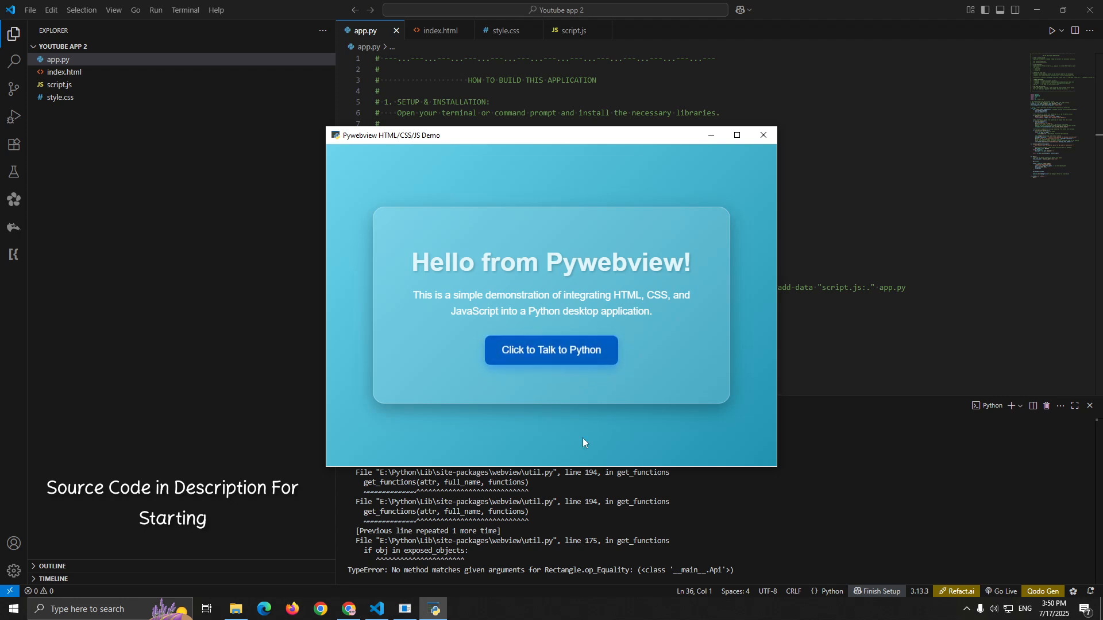
mouse_move(577, 333)
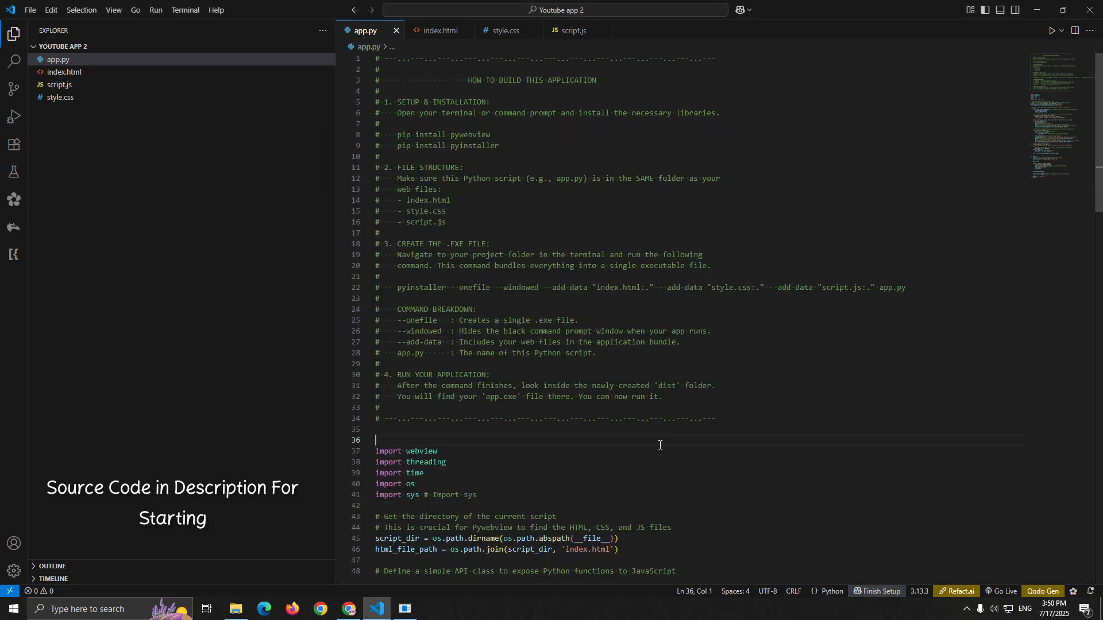
Scroll through design.py after closing the demo and opening the App1 background remover folder
scroll("down", 3)
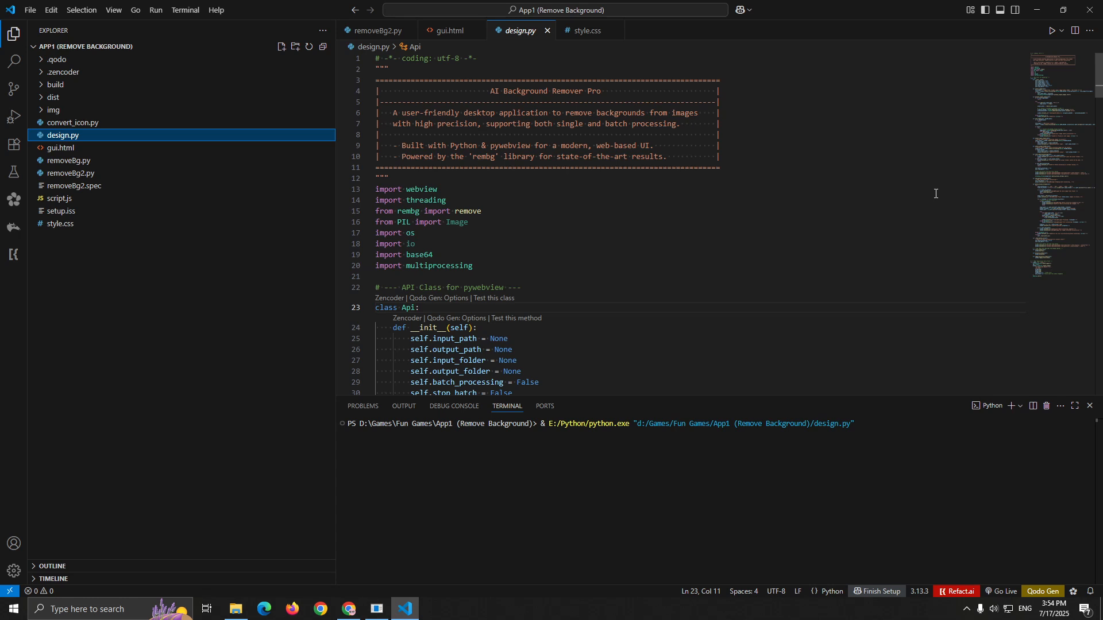
Run the AI Background Remover Pro app, browse its Batch Process, Settings, About and License pages, then close it
left_click(1049, 30)
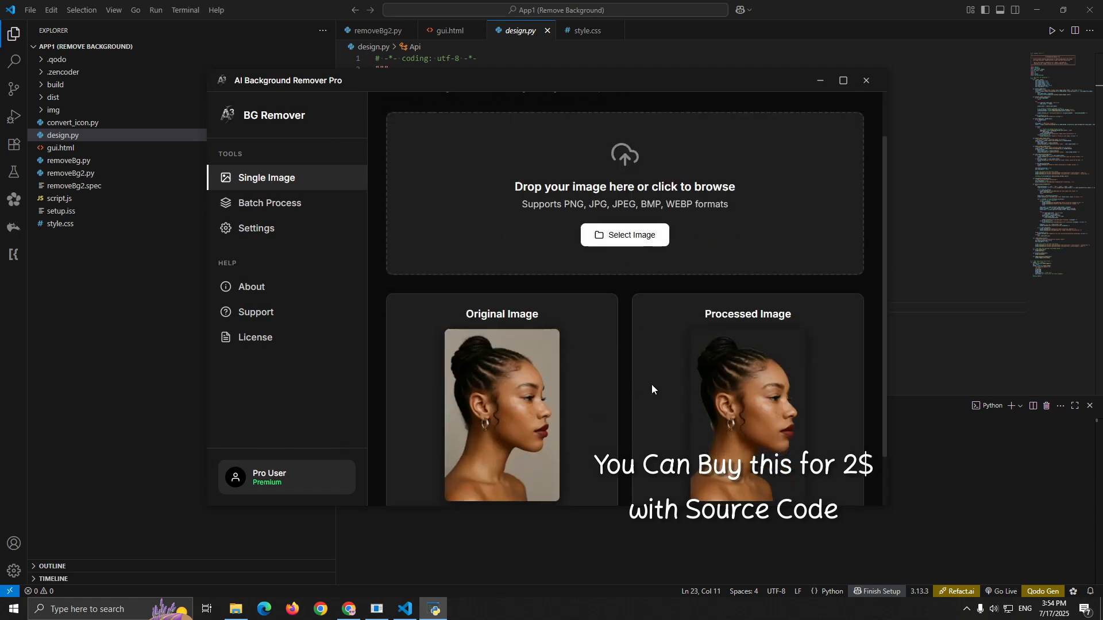
left_click(269, 203)
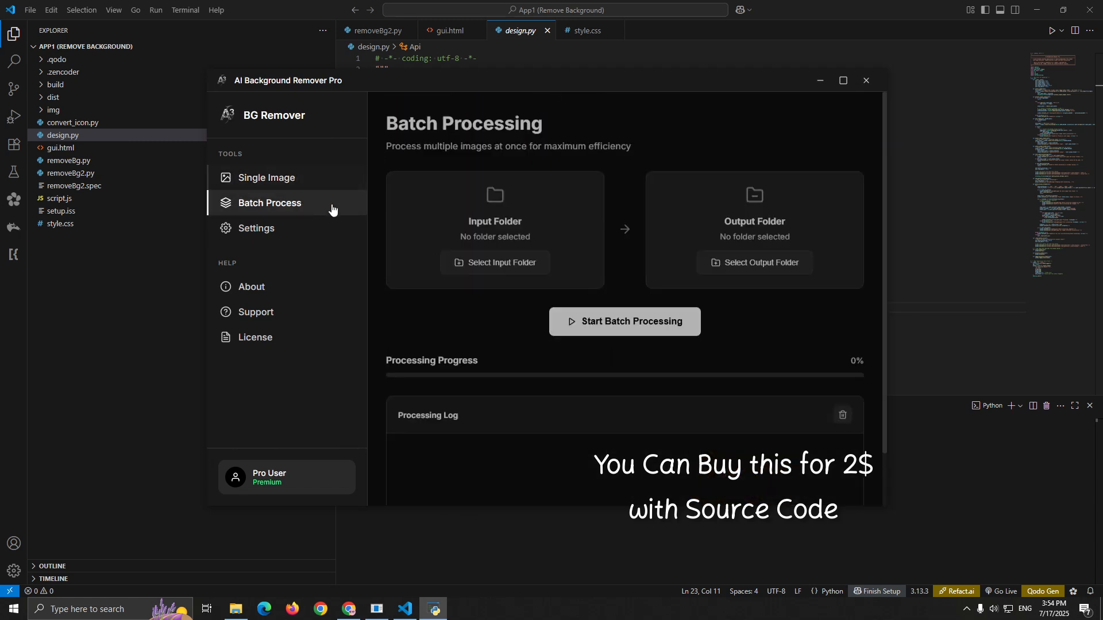
left_click(256, 228)
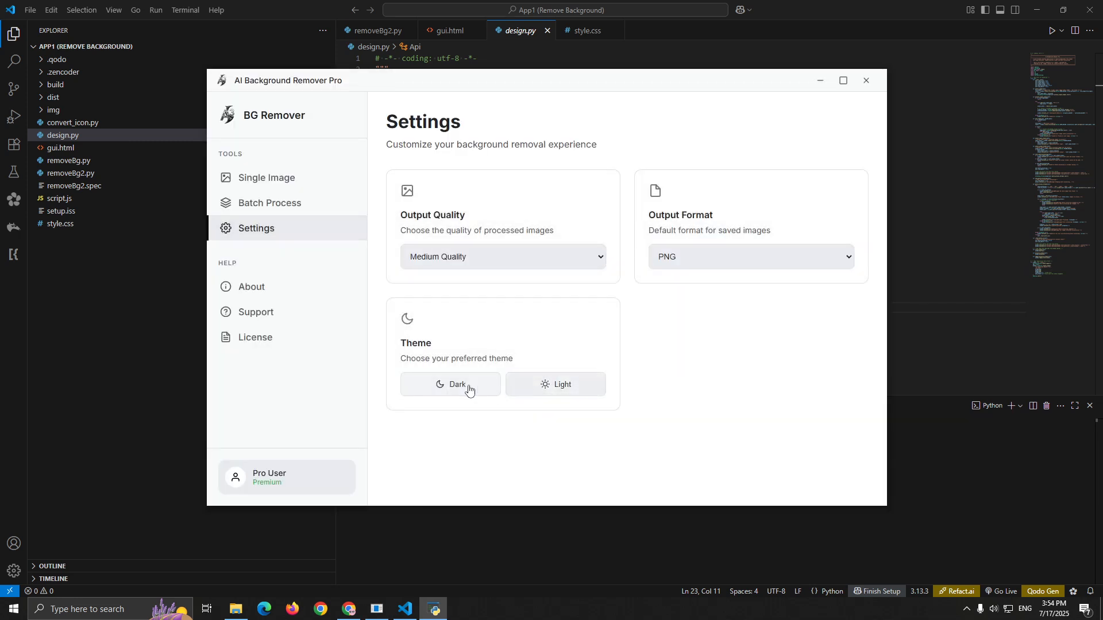
left_click(250, 286)
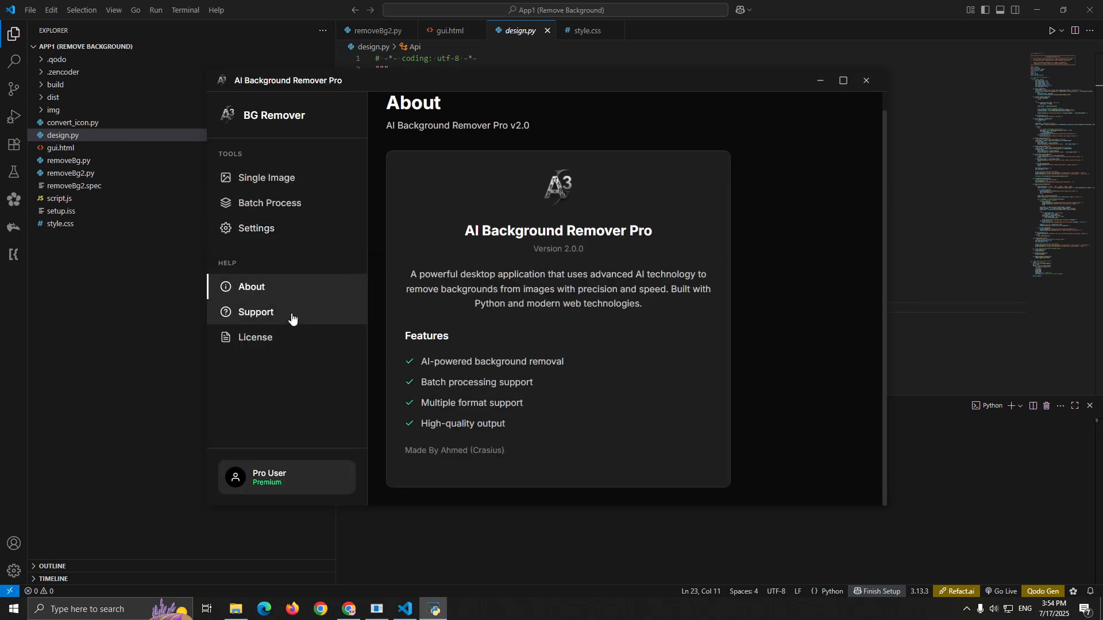
left_click(255, 338)
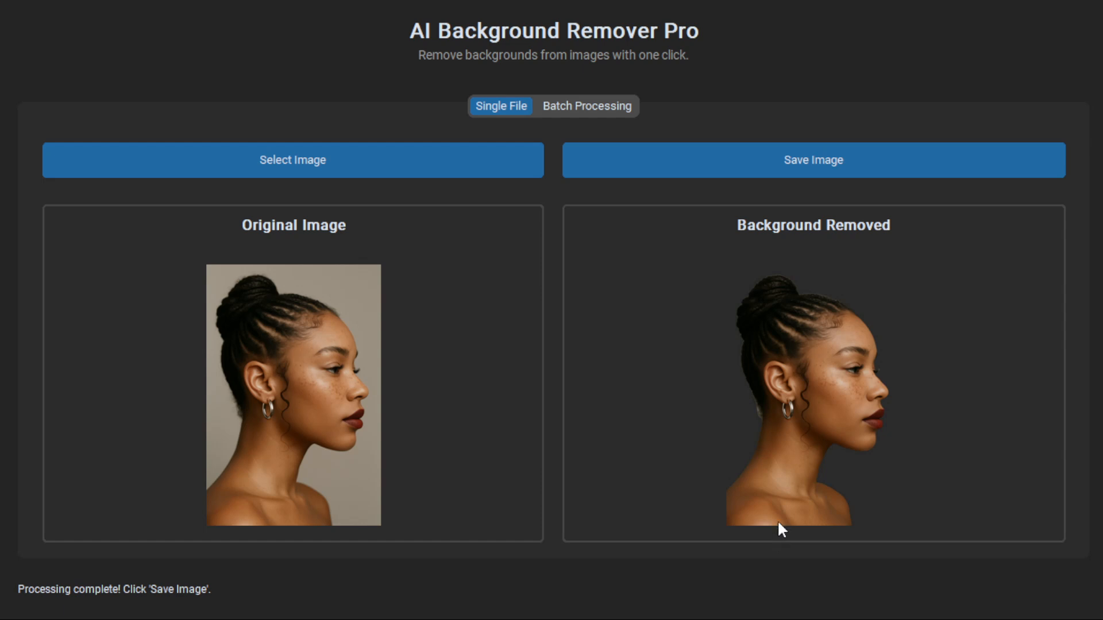
mouse_move(674, 571)
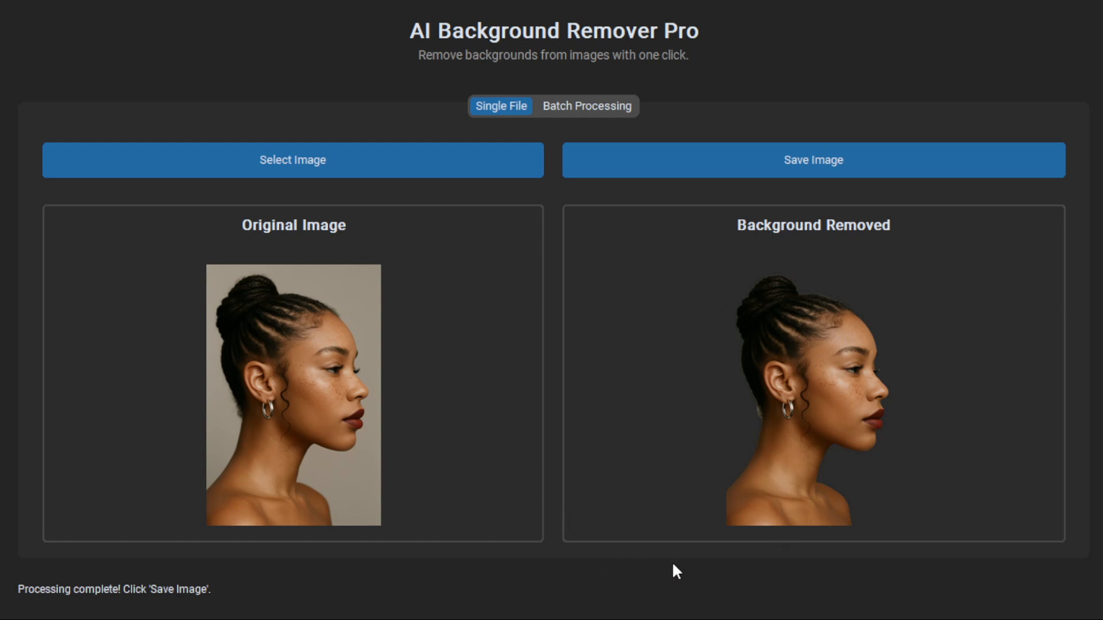
mouse_move(453, 132)
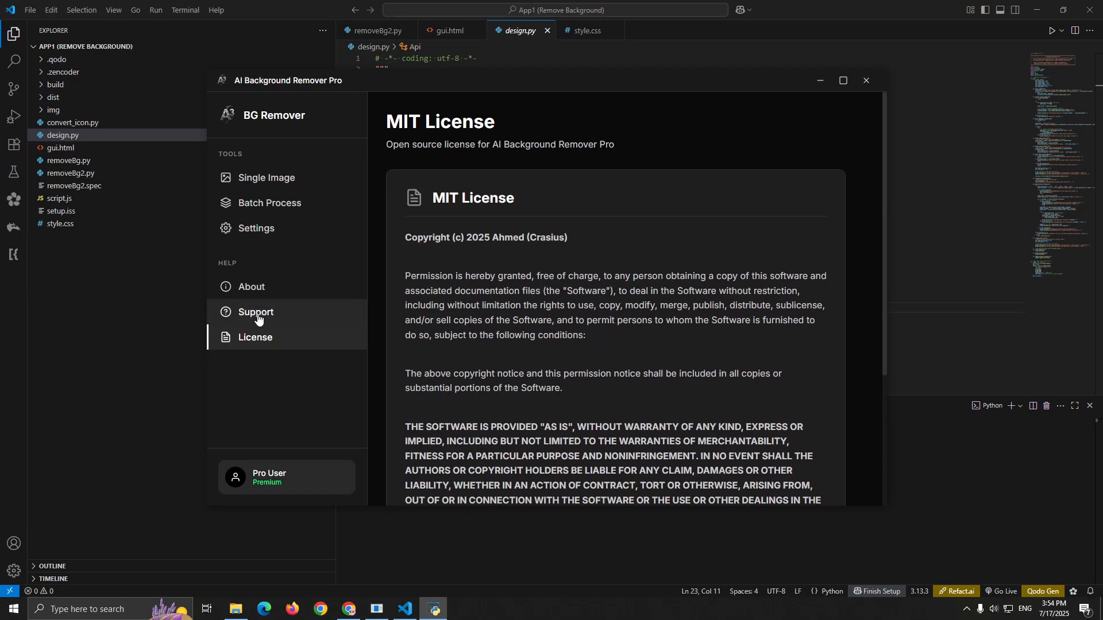
left_click(267, 177)
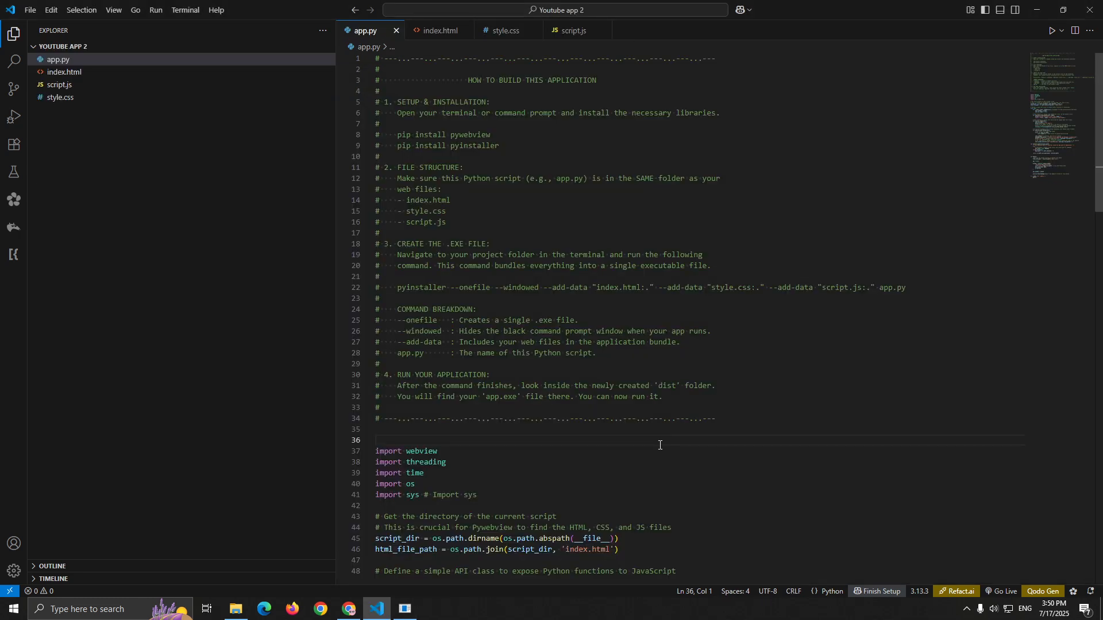
Walk through app.py's build instructions and pywebview code, then switch to index.html
left_click(383, 440)
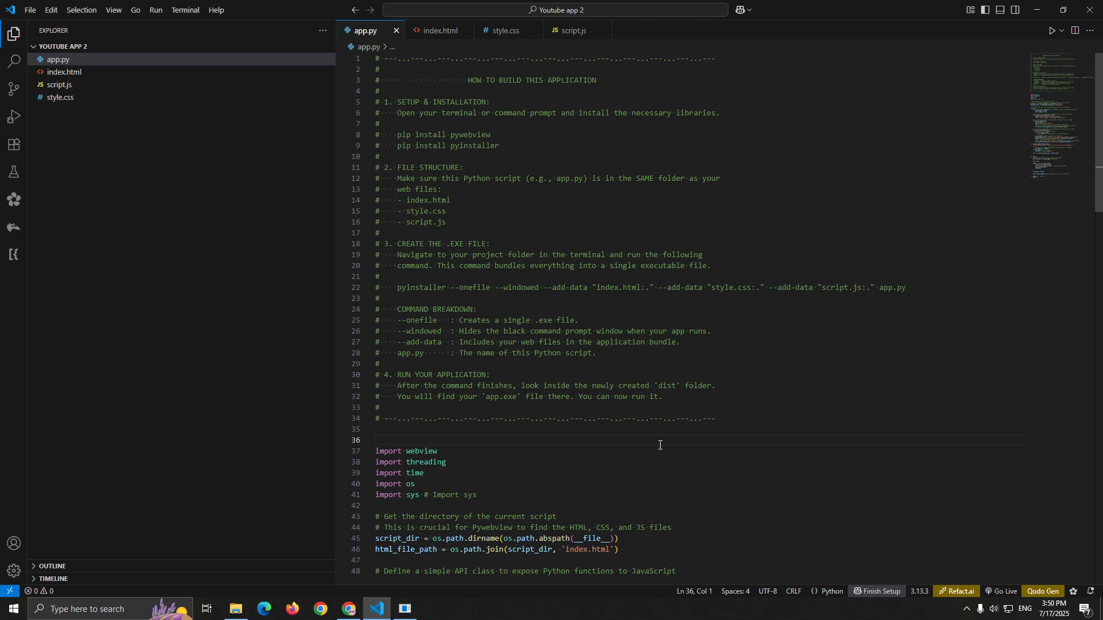
left_click(377, 440)
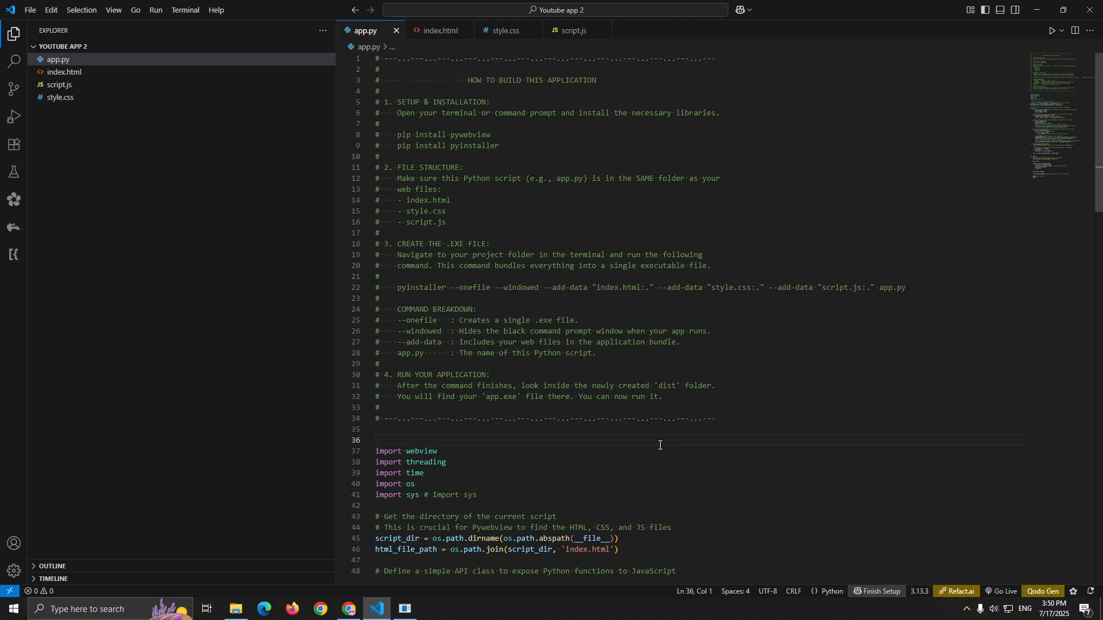
left_click(377, 440)
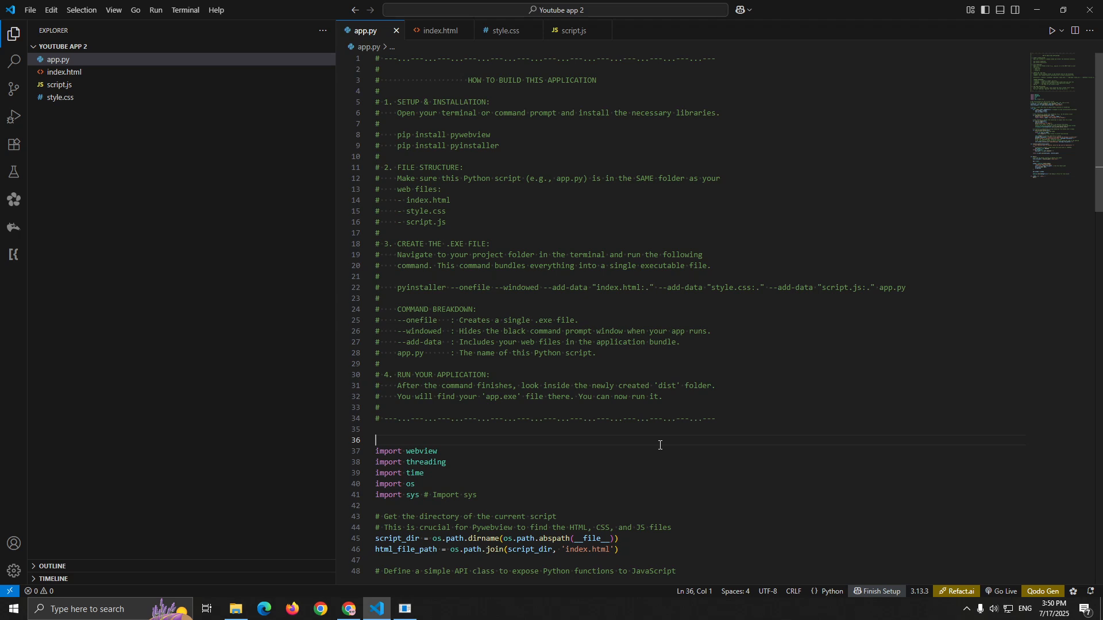
scroll("down", 3)
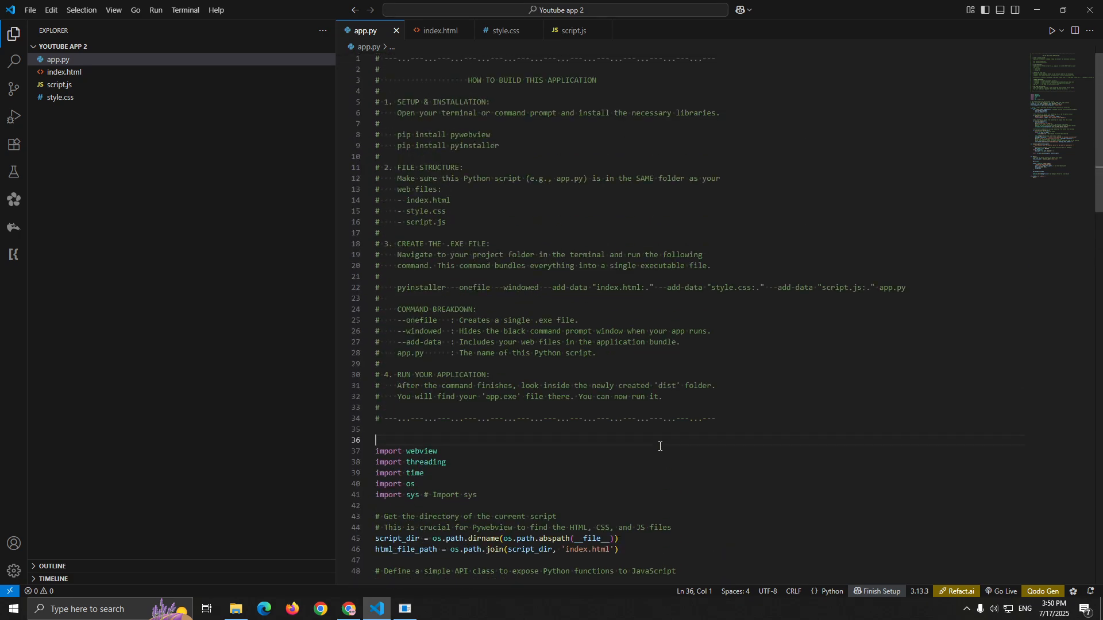
left_click(437, 30)
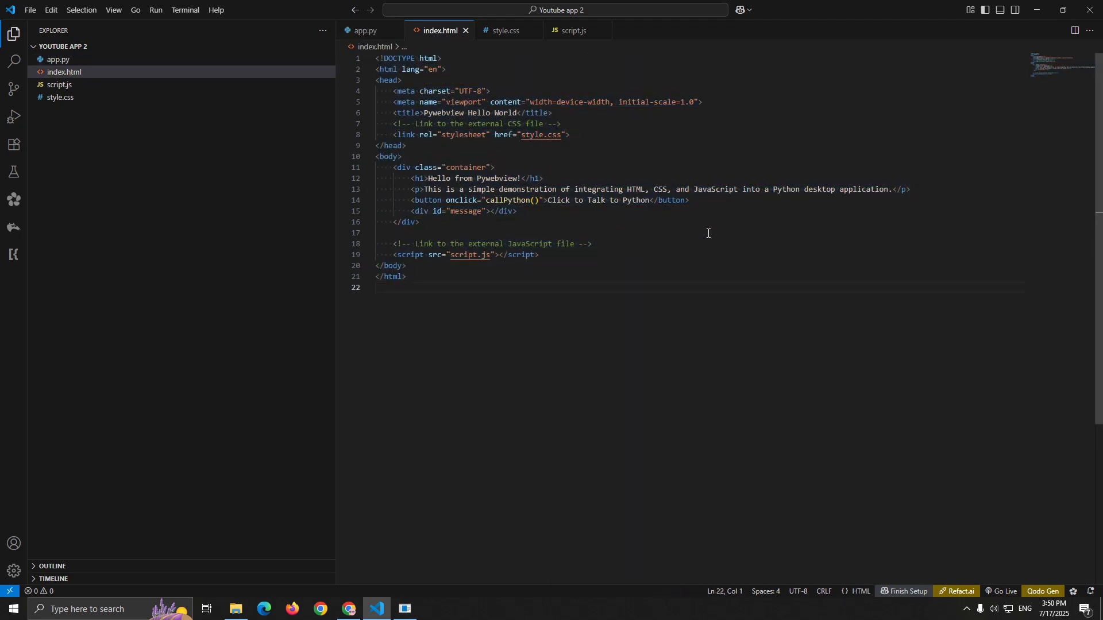
Review style.css and script.js, then return to app.py and enter True in the code
left_click(506, 30)
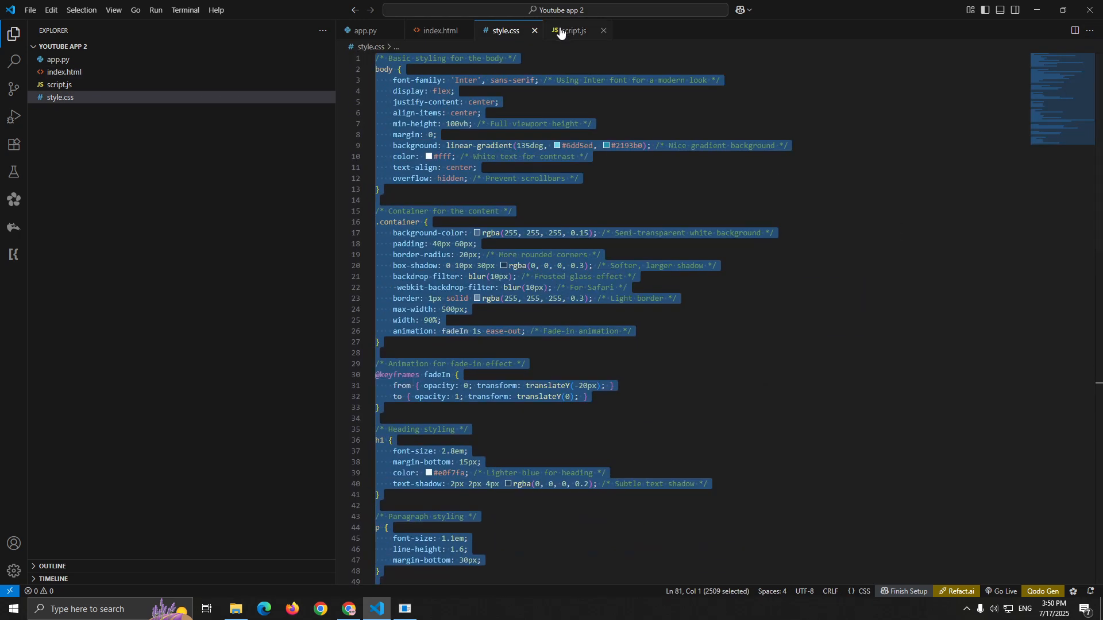
left_click(574, 30)
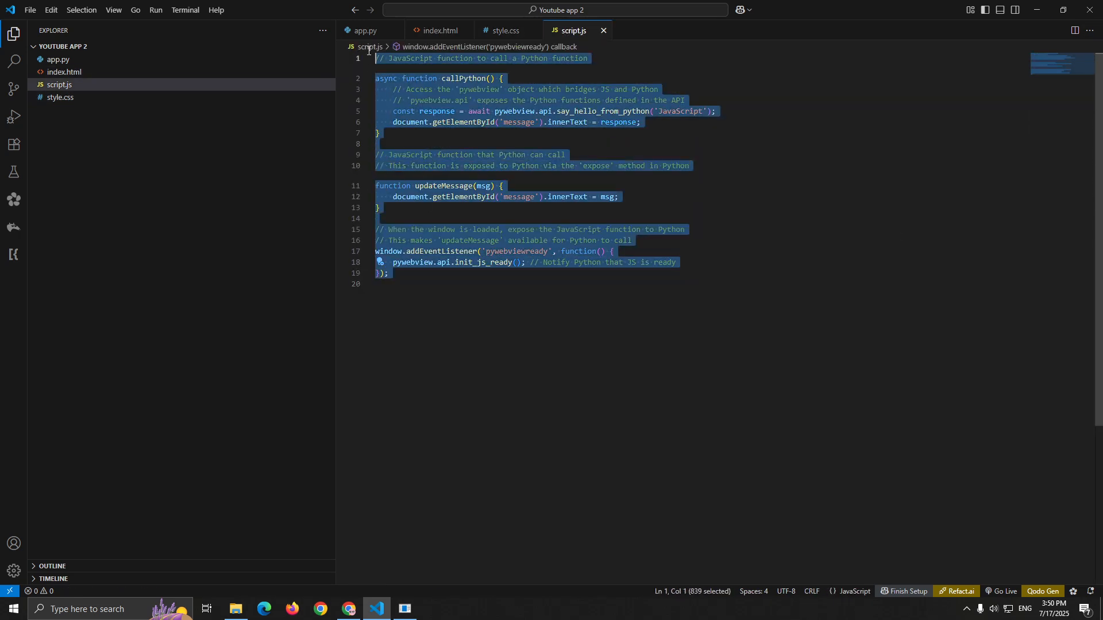
left_click(537, 284)
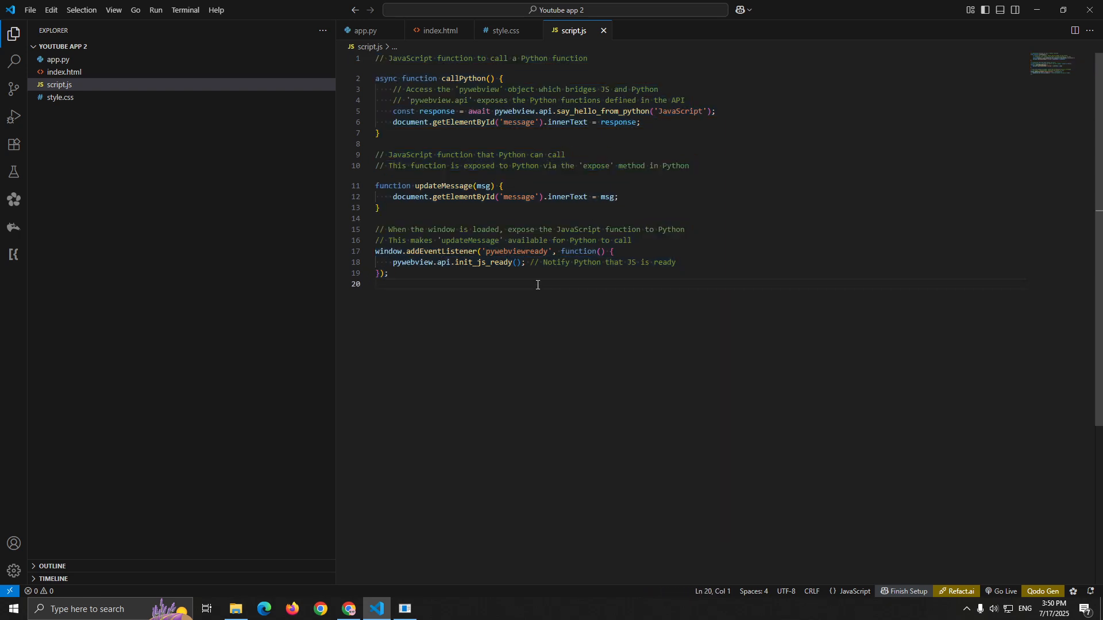
left_click(365, 30)
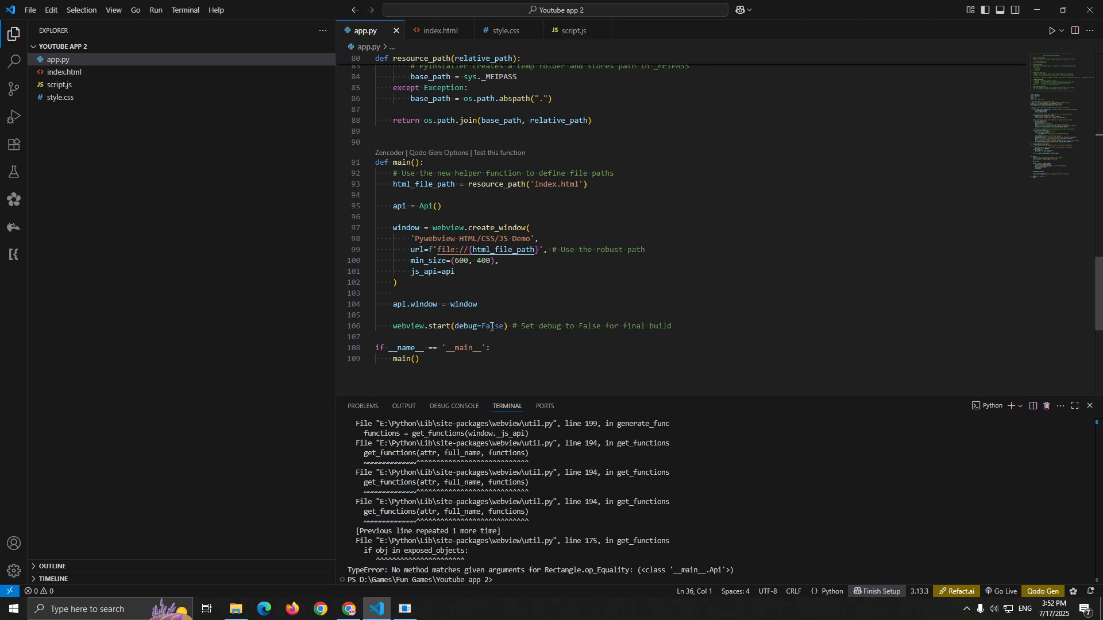
type("True")
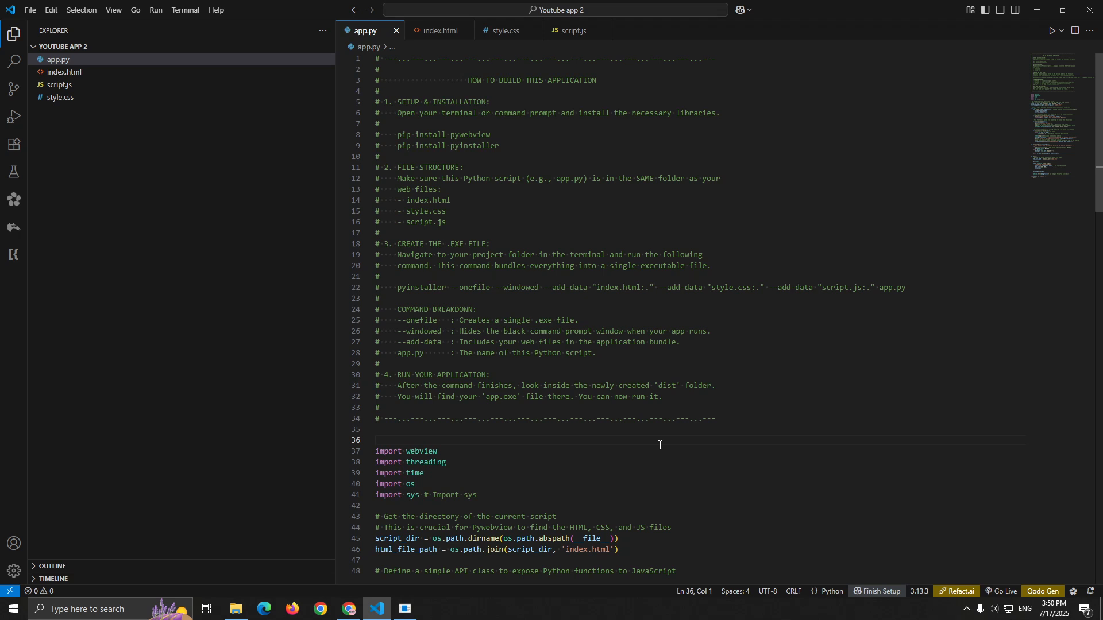
mouse_move(1049, 411)
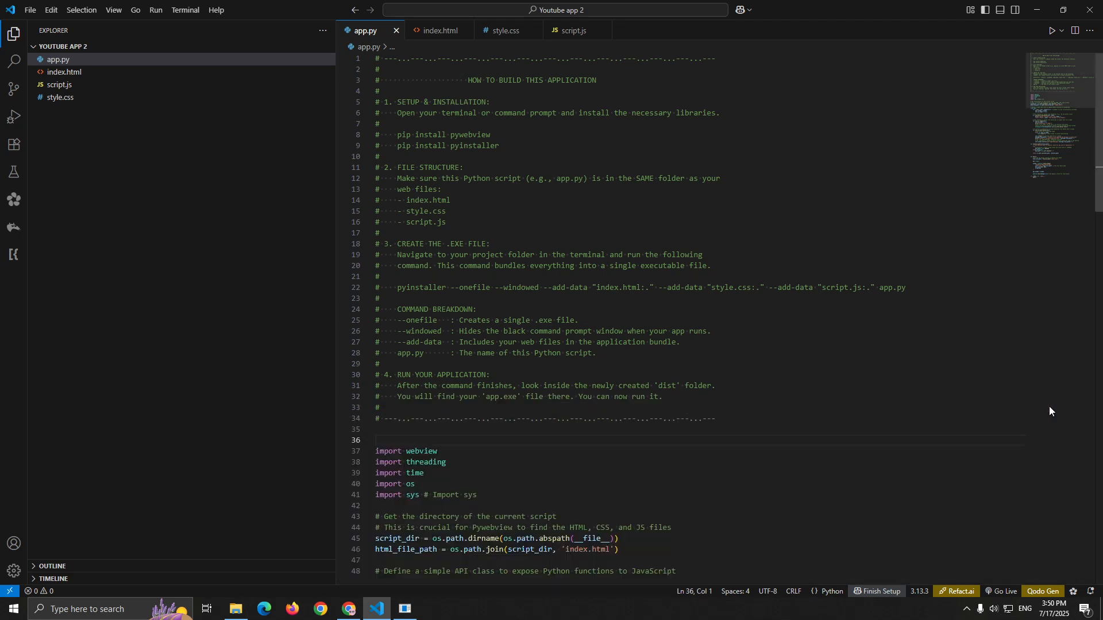
scroll("down", 3)
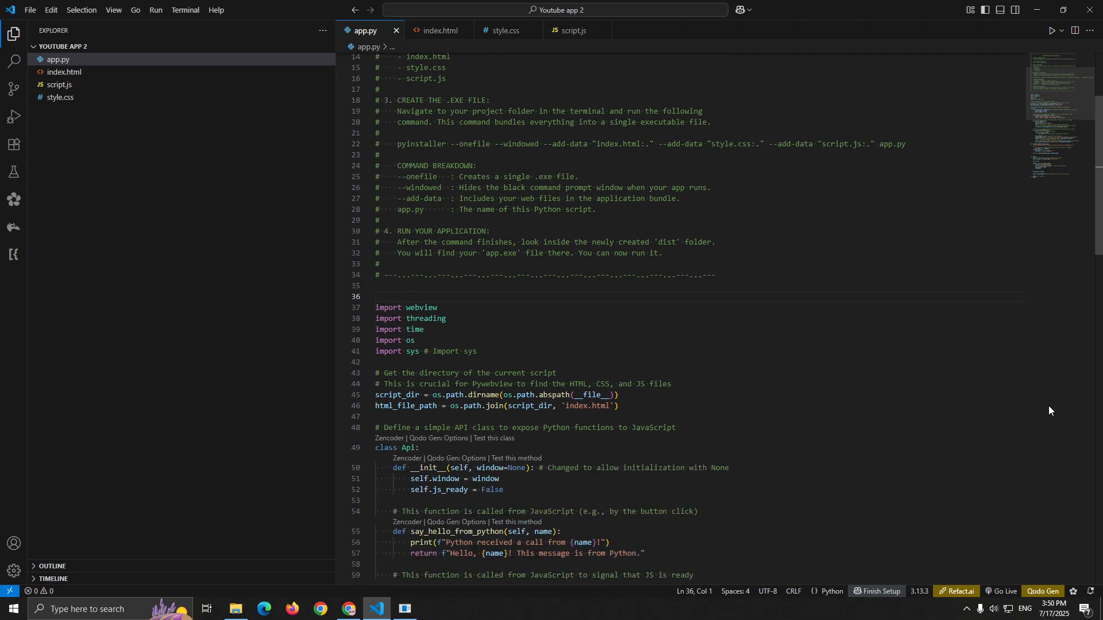
scroll("down", 3)
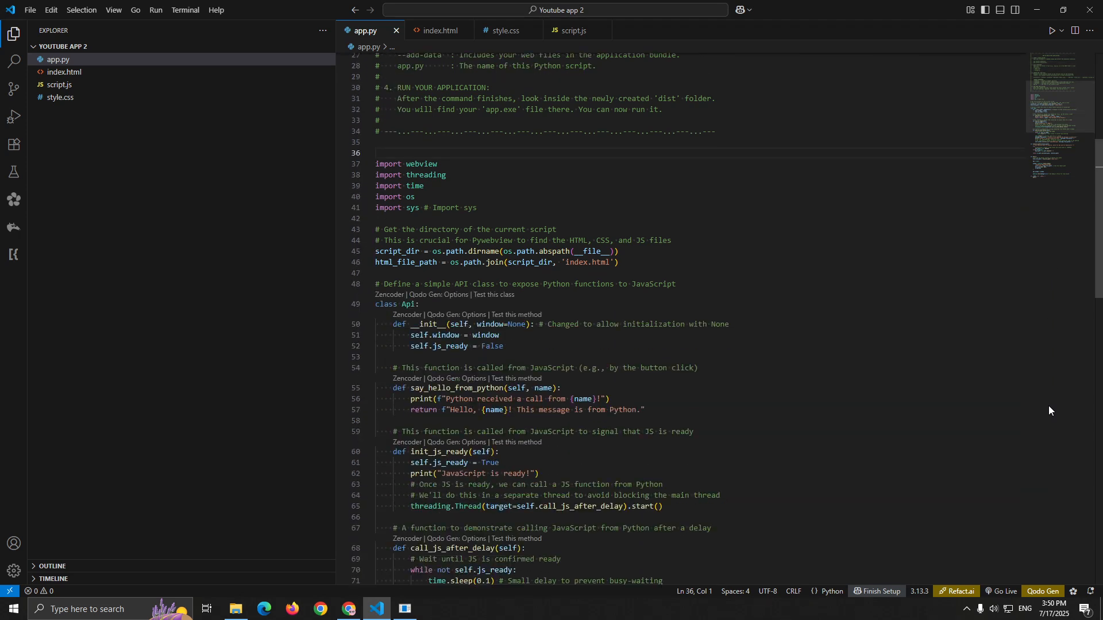
scroll("down", 3)
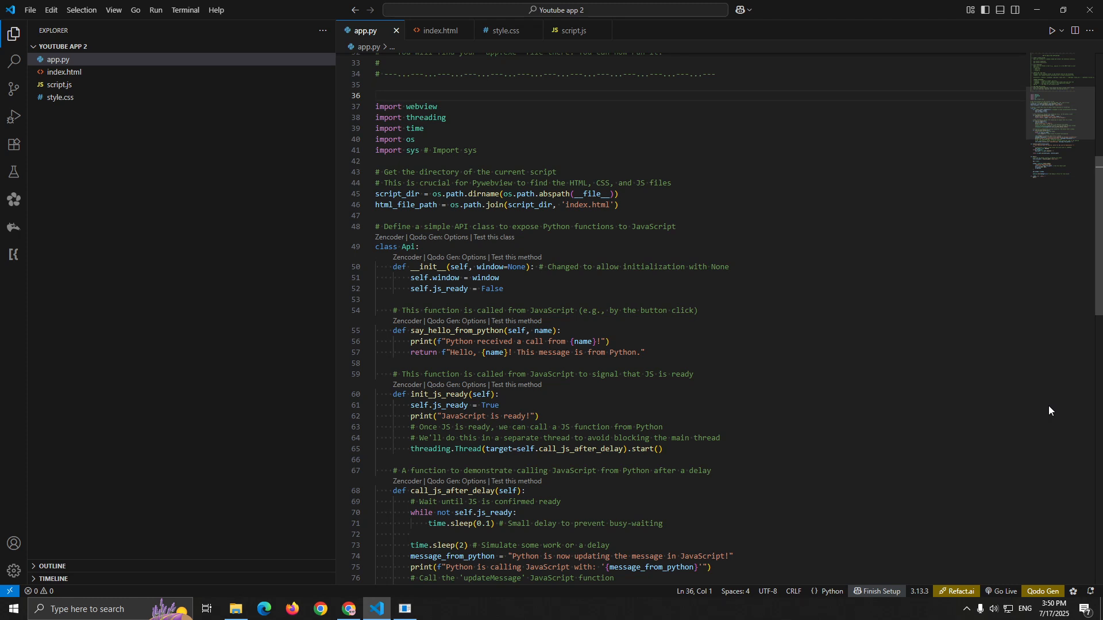
left_click(377, 96)
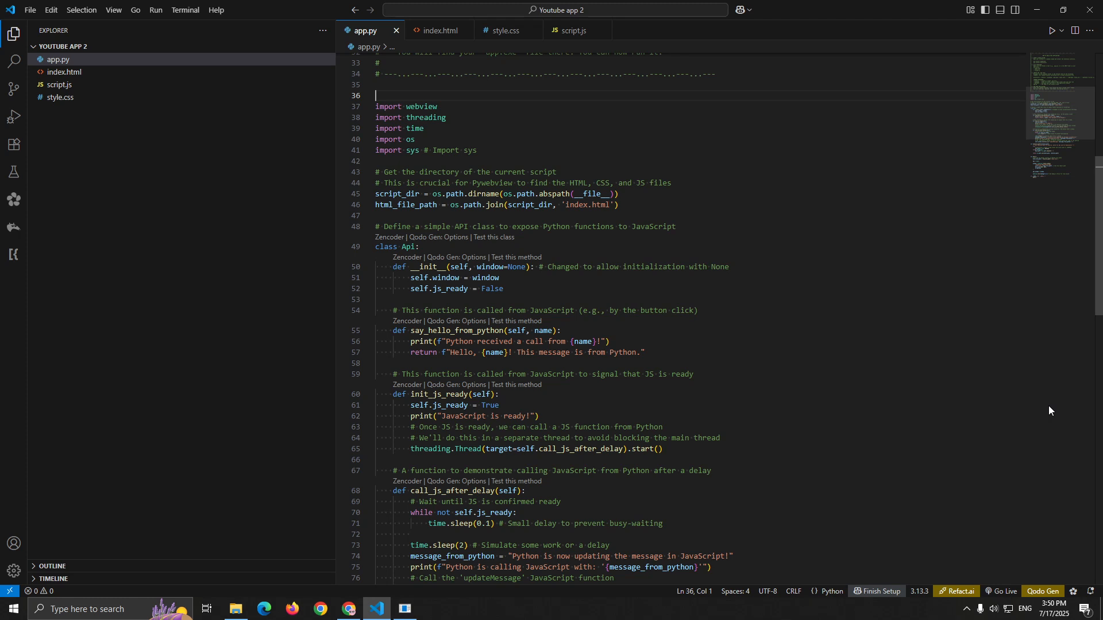
scroll("down", 3)
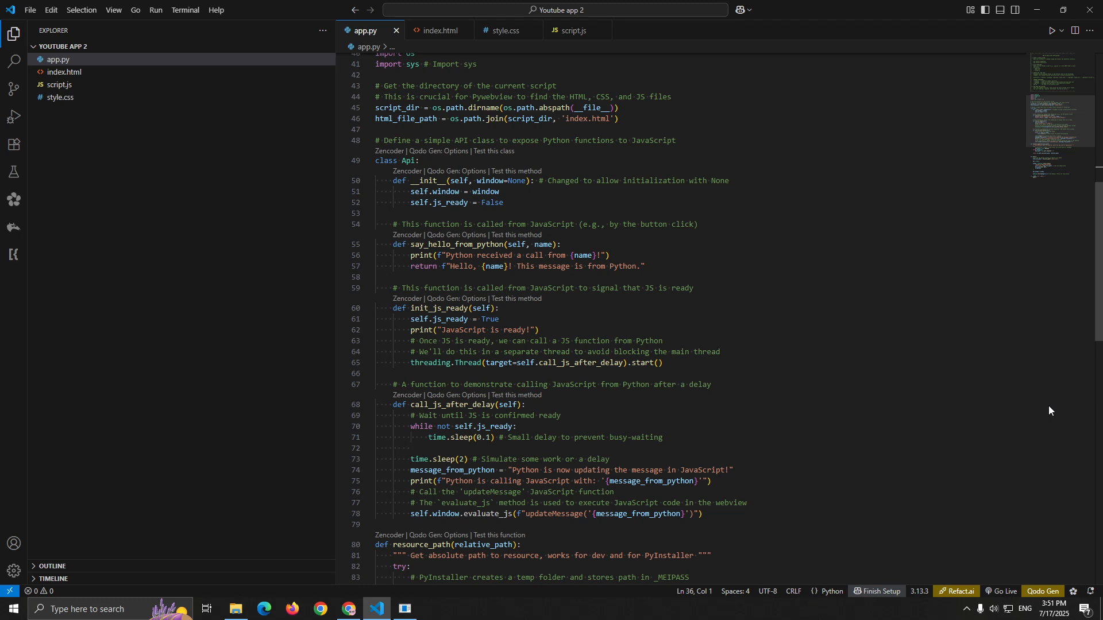
scroll("down", 3)
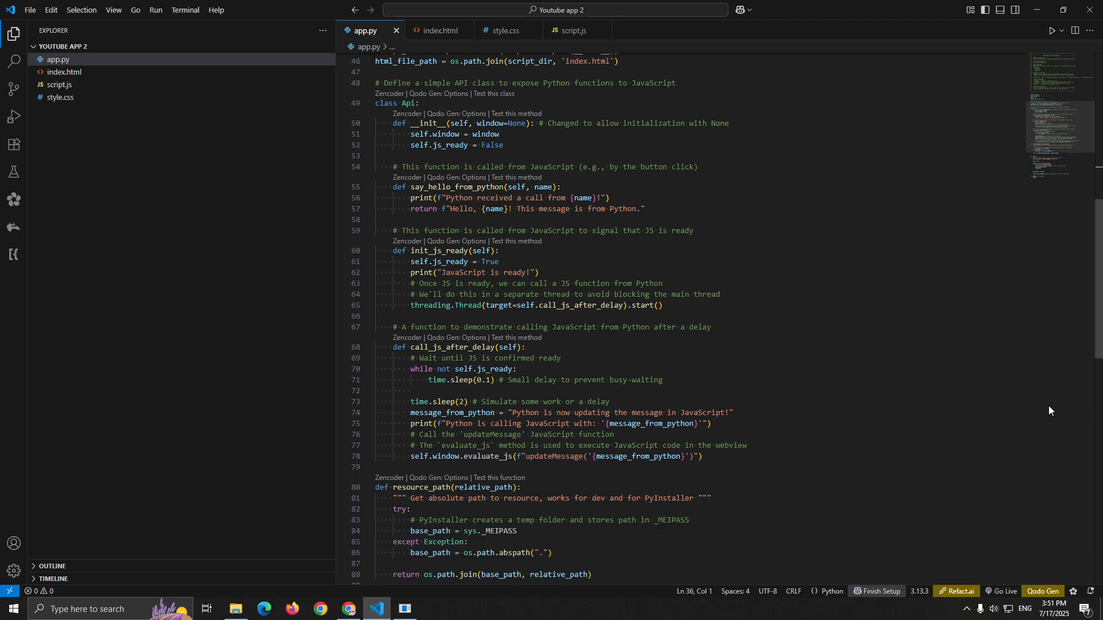
scroll("down", 3)
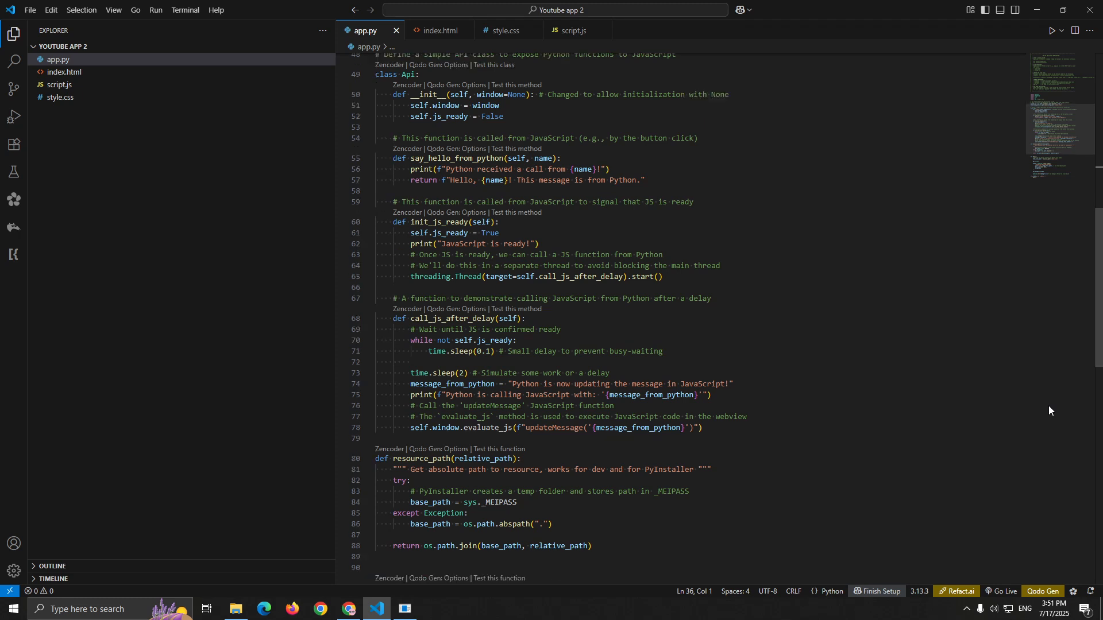
scroll("down", 3)
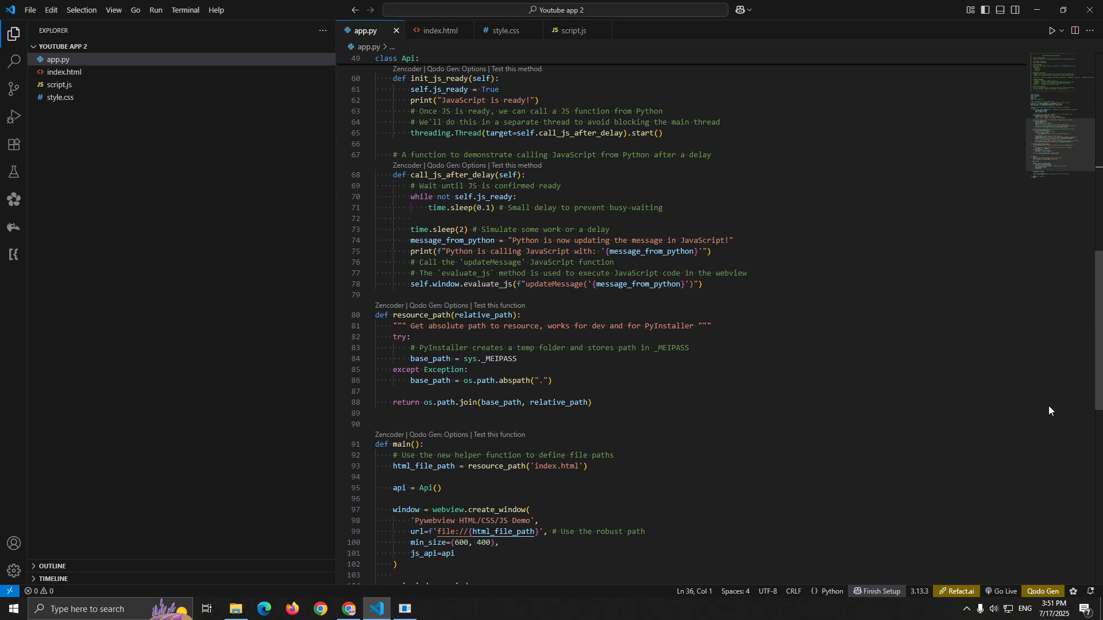
scroll("down", 3)
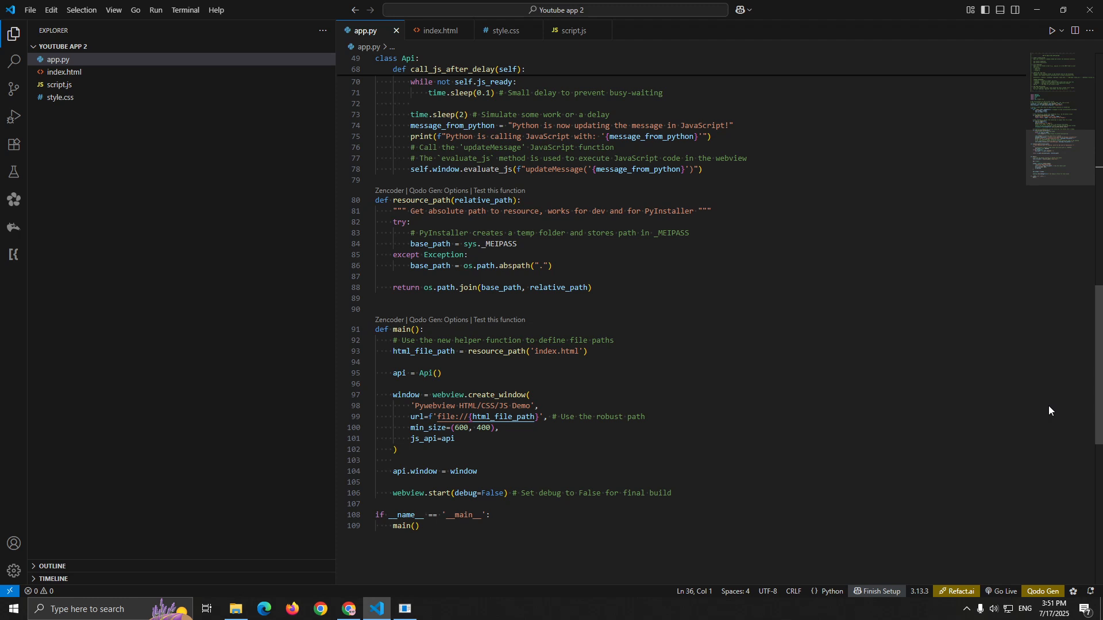
left_click(437, 30)
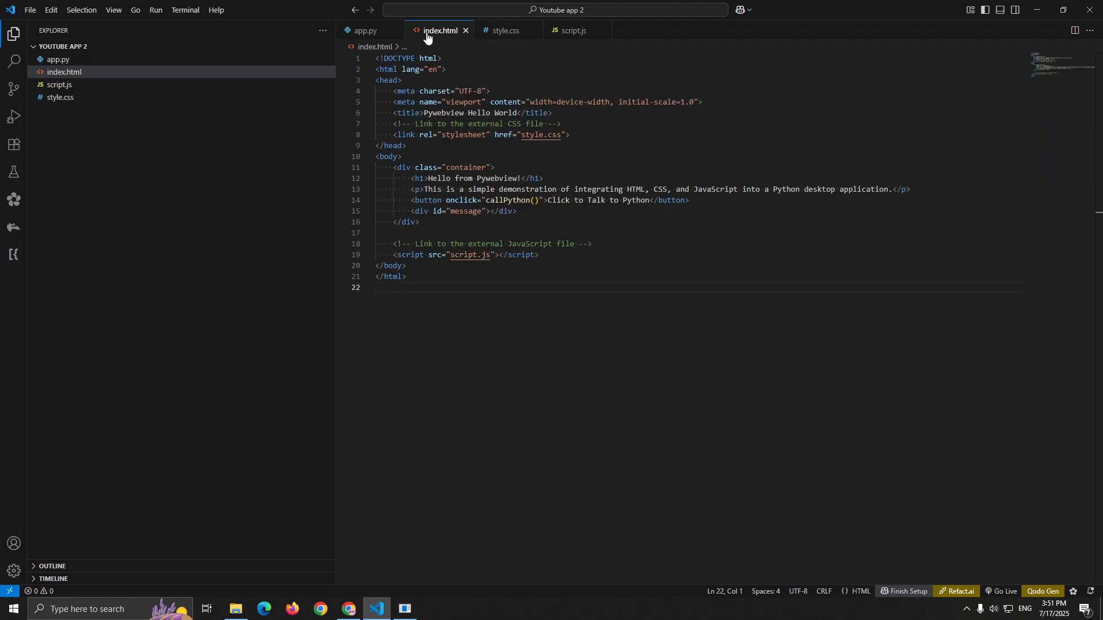
left_click(504, 30)
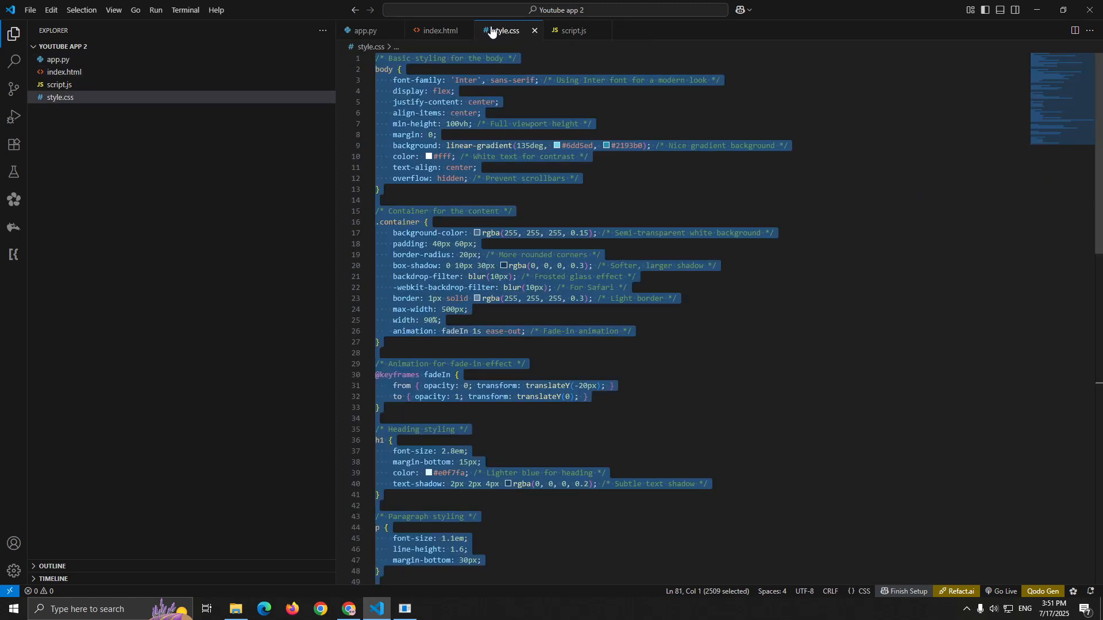
left_click(575, 29)
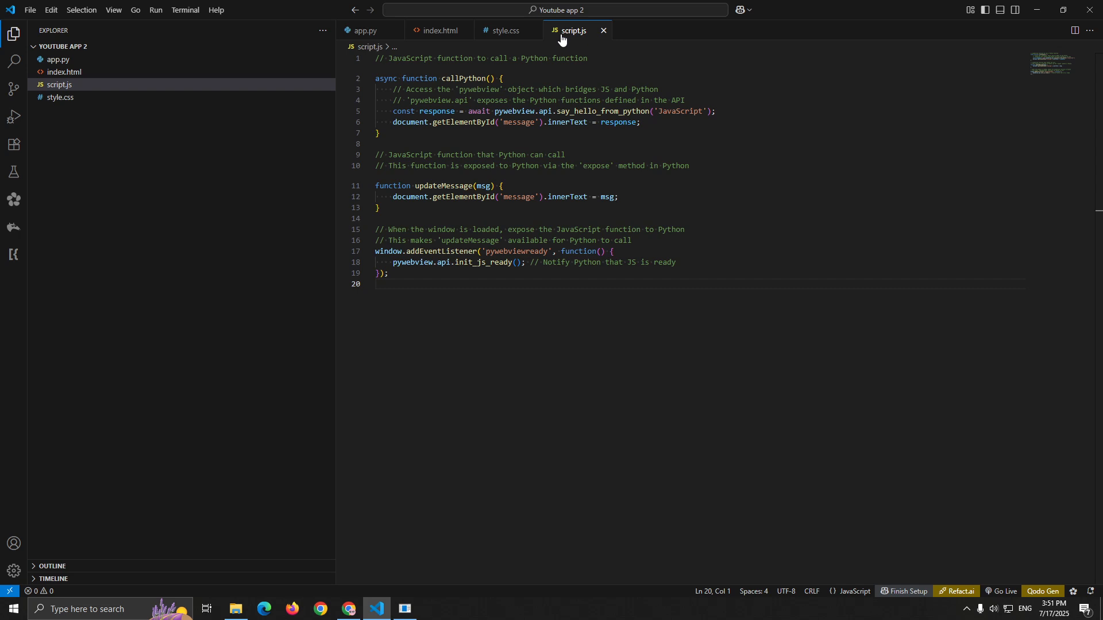
left_click(380, 284)
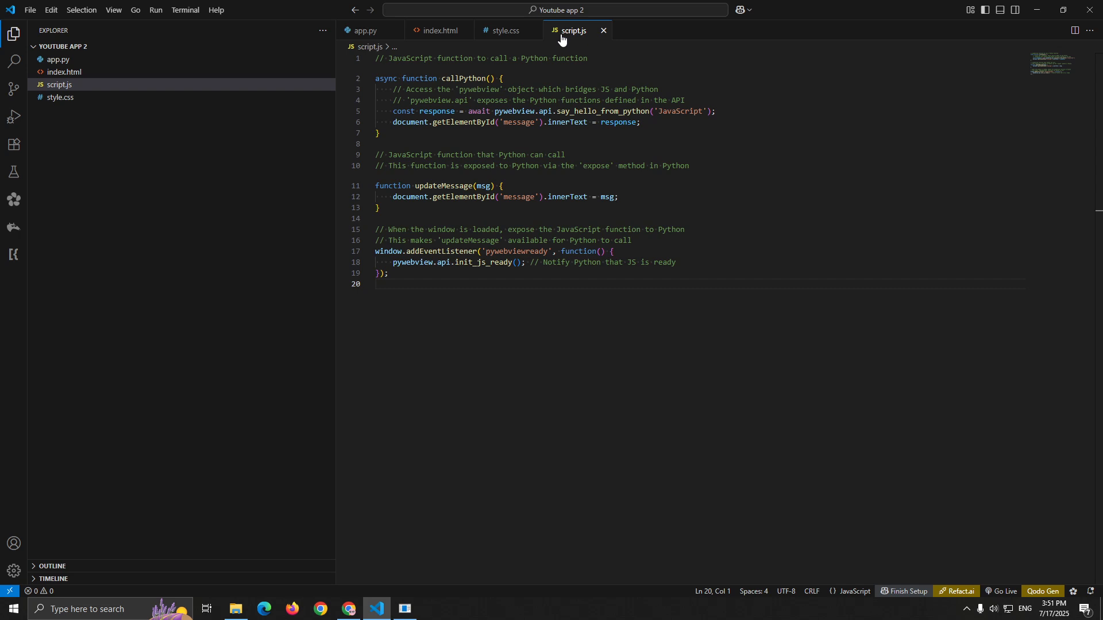
left_click(376, 283)
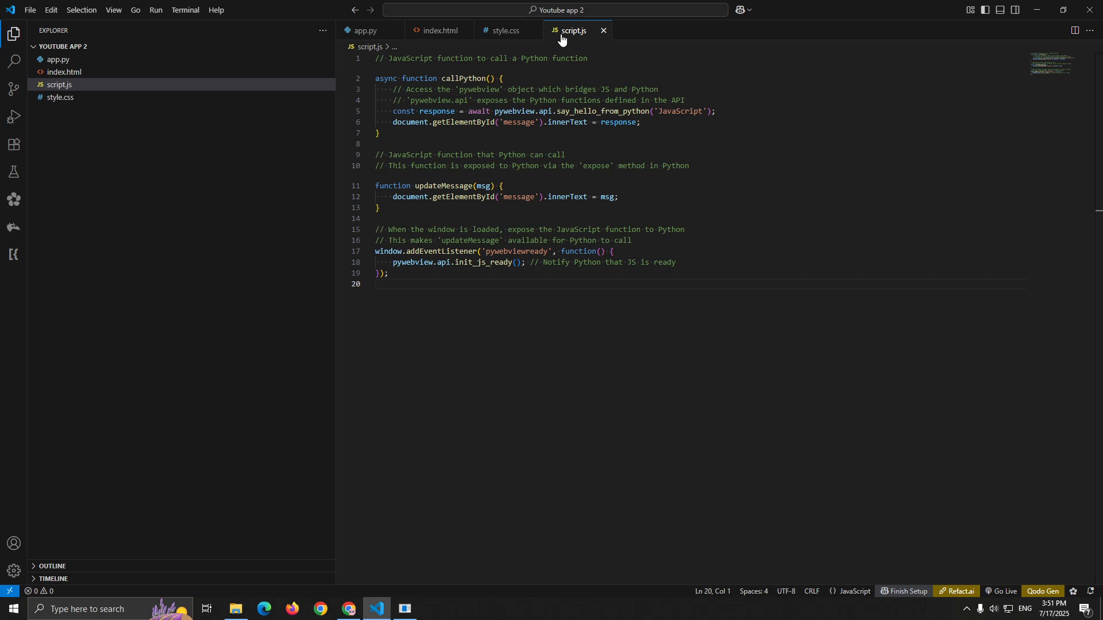
left_click(365, 29)
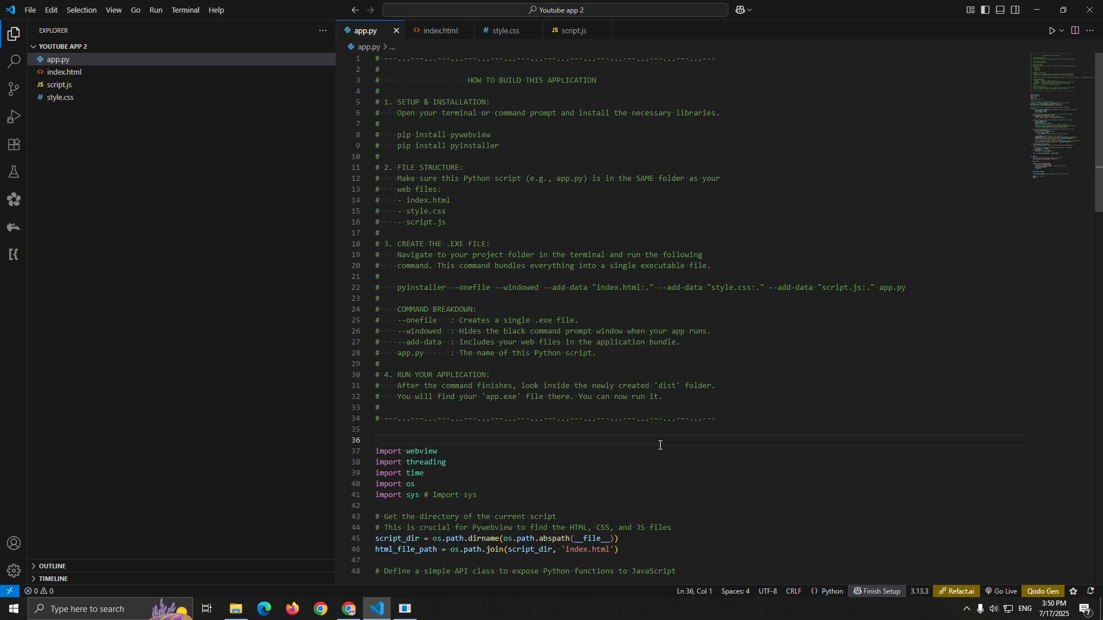
left_click(377, 440)
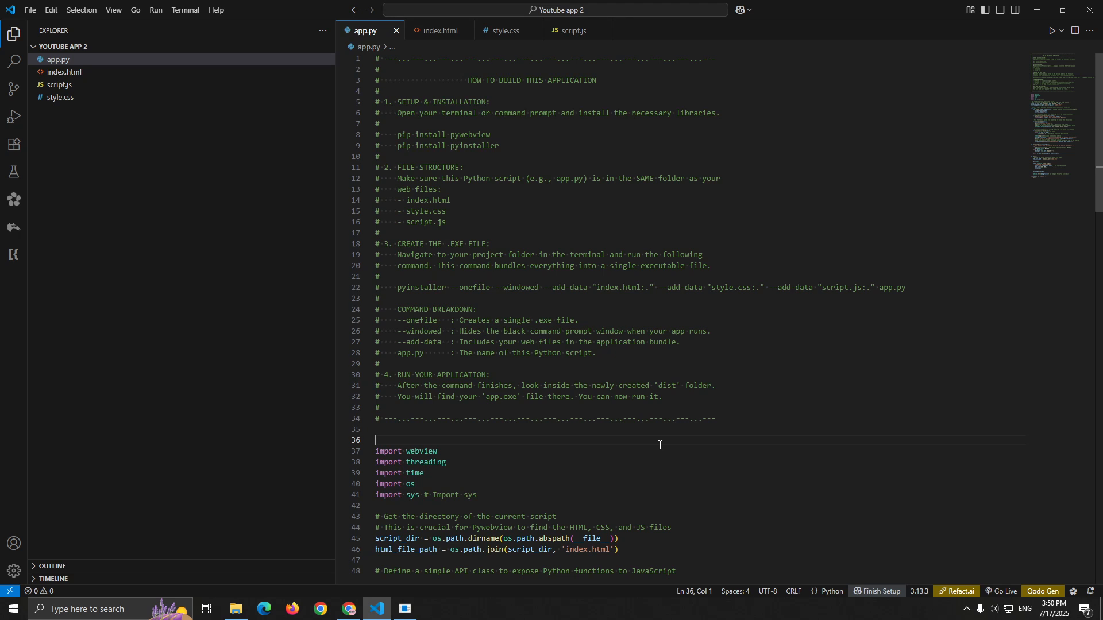